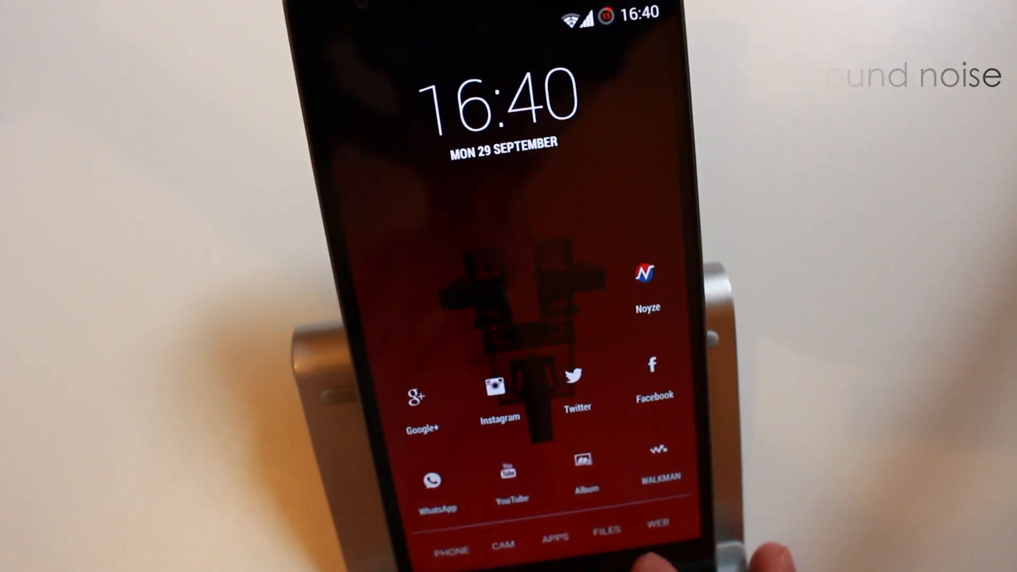
Step: Launch Noyze from the home screen to reach its main settings menu
left_click(647, 279)
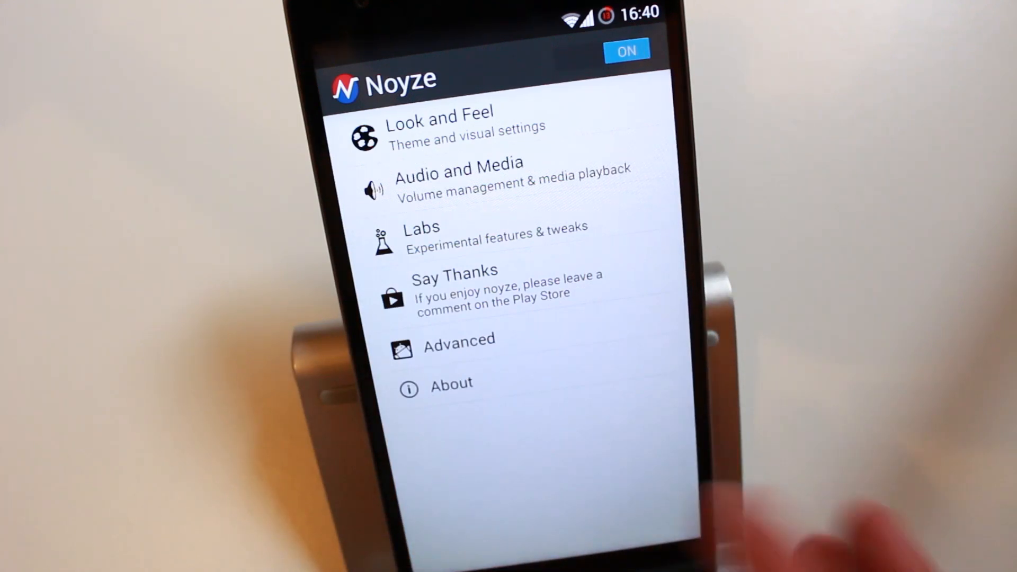
mouse_move(617, 519)
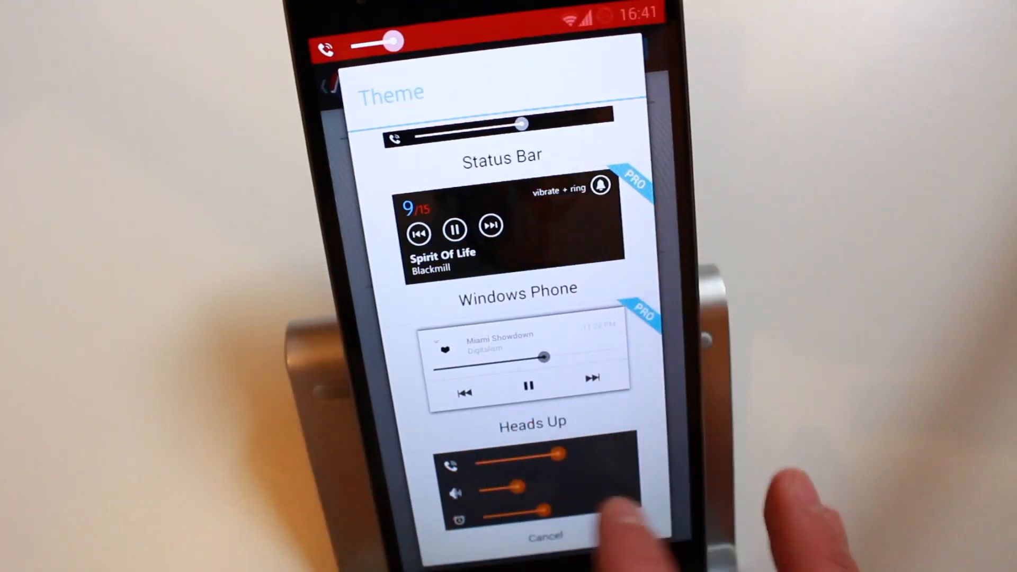
Step: Scroll up through the theme previews back to the Look and Feel settings
scroll("up", 3)
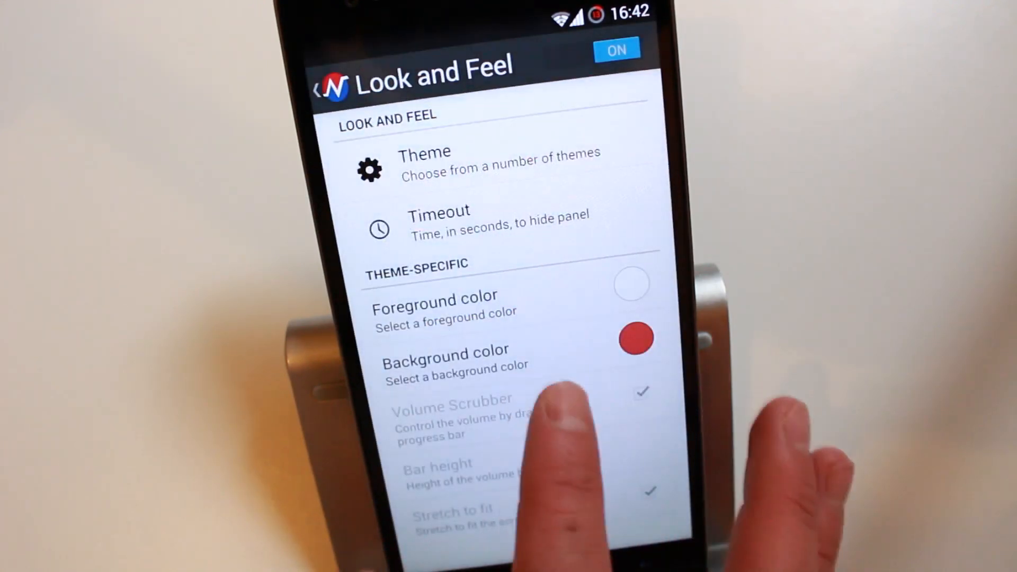
left_click(439, 220)
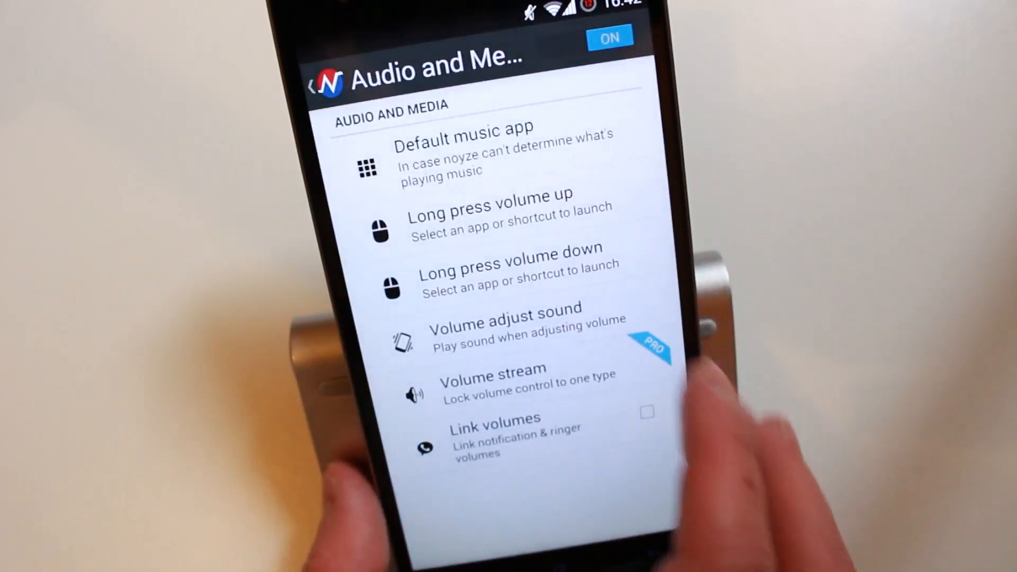
Step: View the Default, Ring and Silent adjust-sound options, cancel, and return to the main menu
left_click(467, 149)
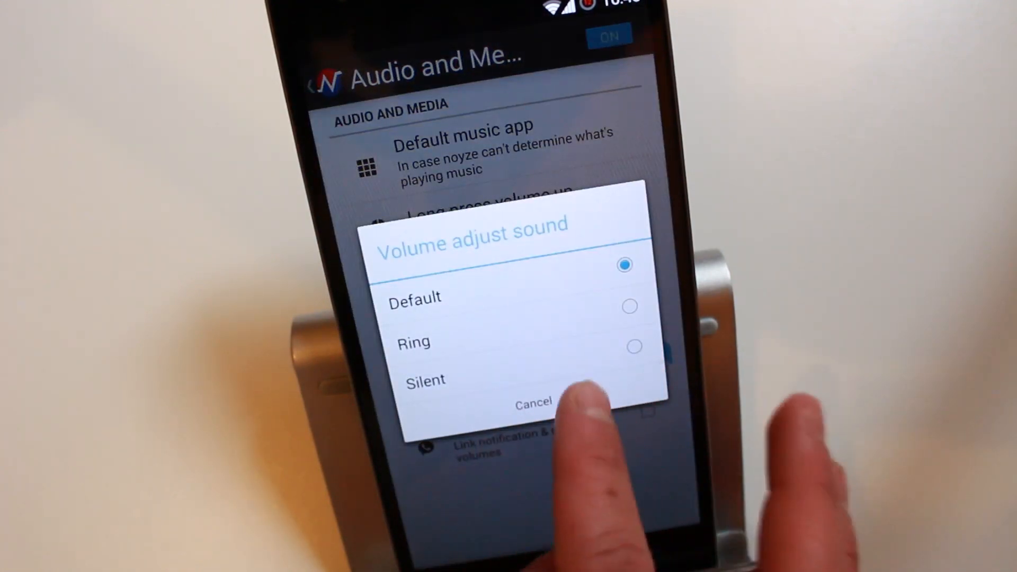
left_click(531, 402)
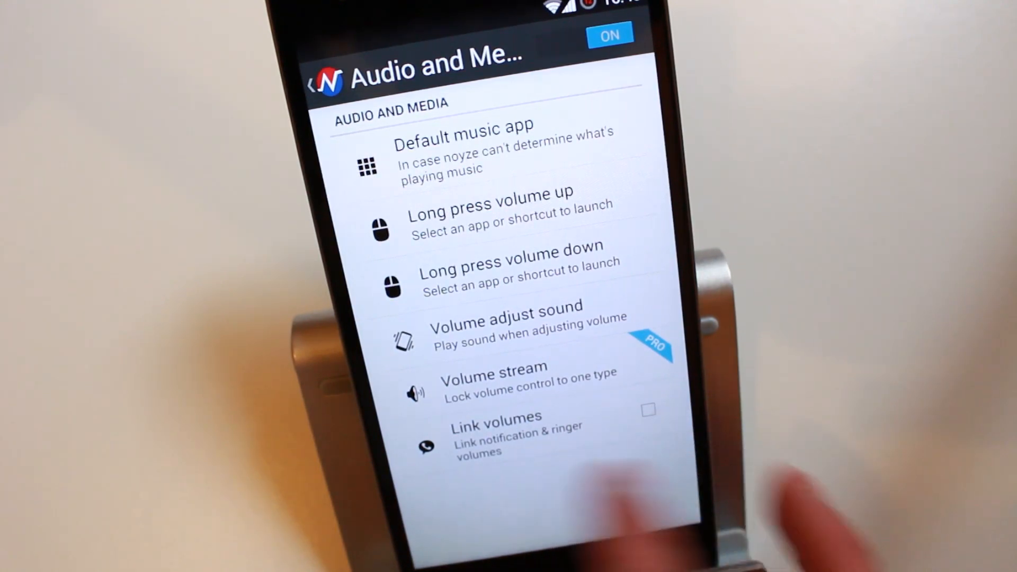
left_click(328, 84)
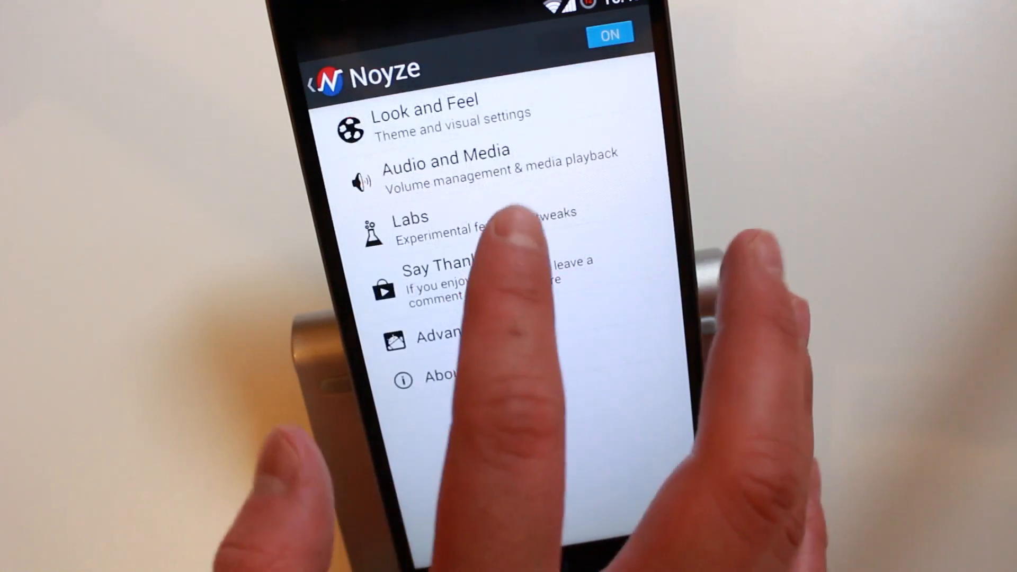
Step: Open Labs and toggle the Notification option on and off, leaving all features unchecked
left_click(409, 217)
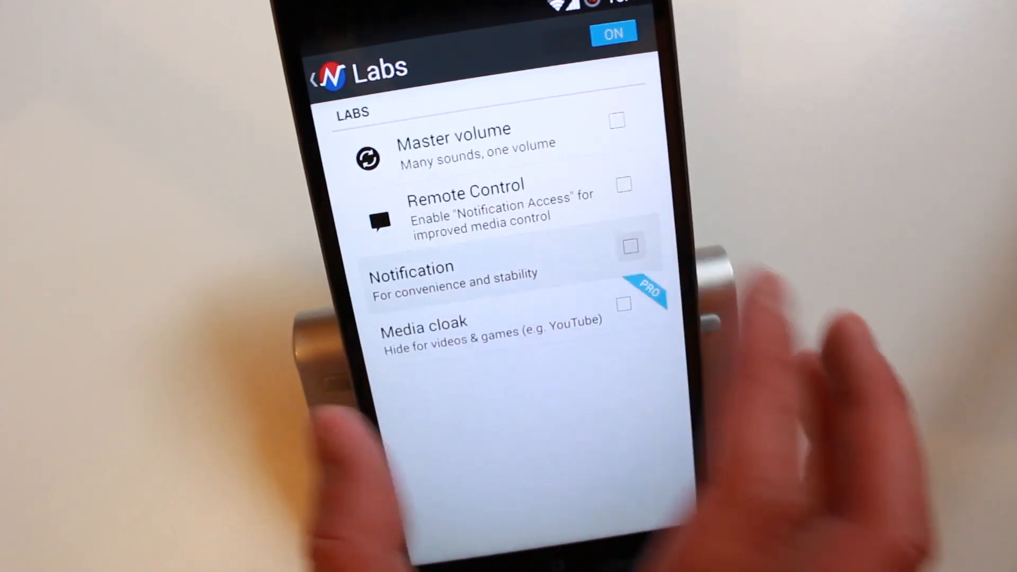
left_click(630, 245)
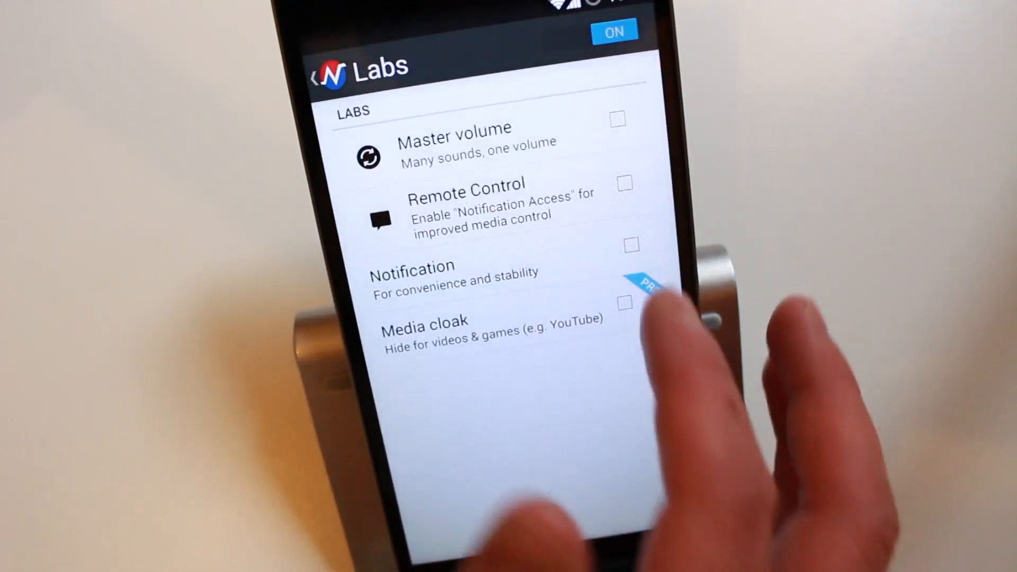
left_click(630, 245)
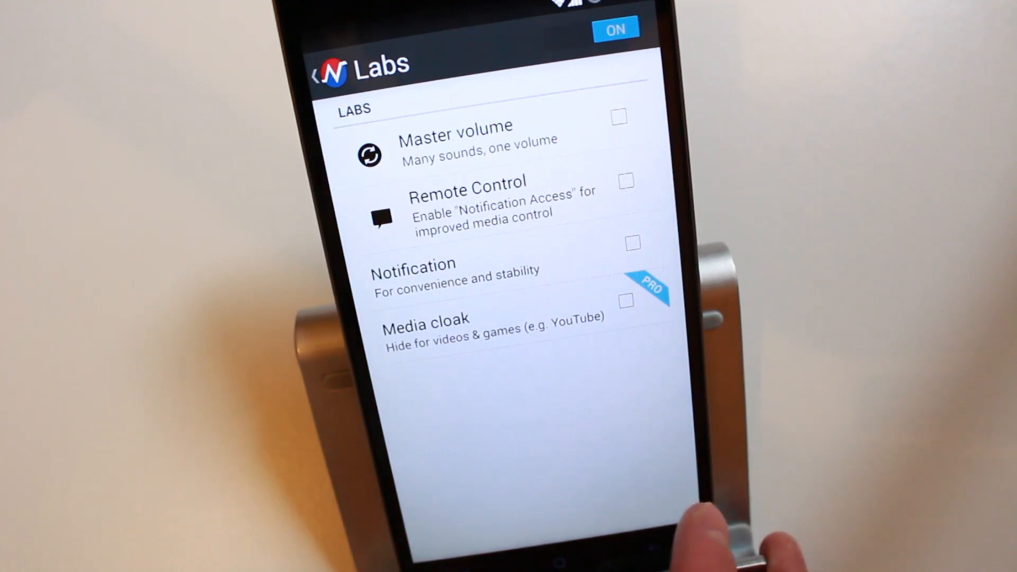
left_click(318, 72)
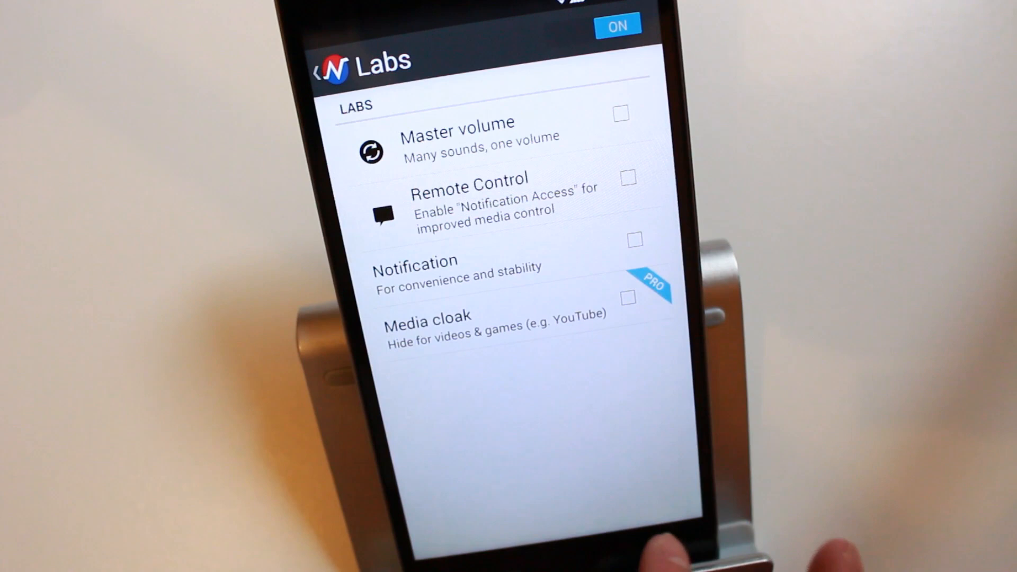
left_click(321, 69)
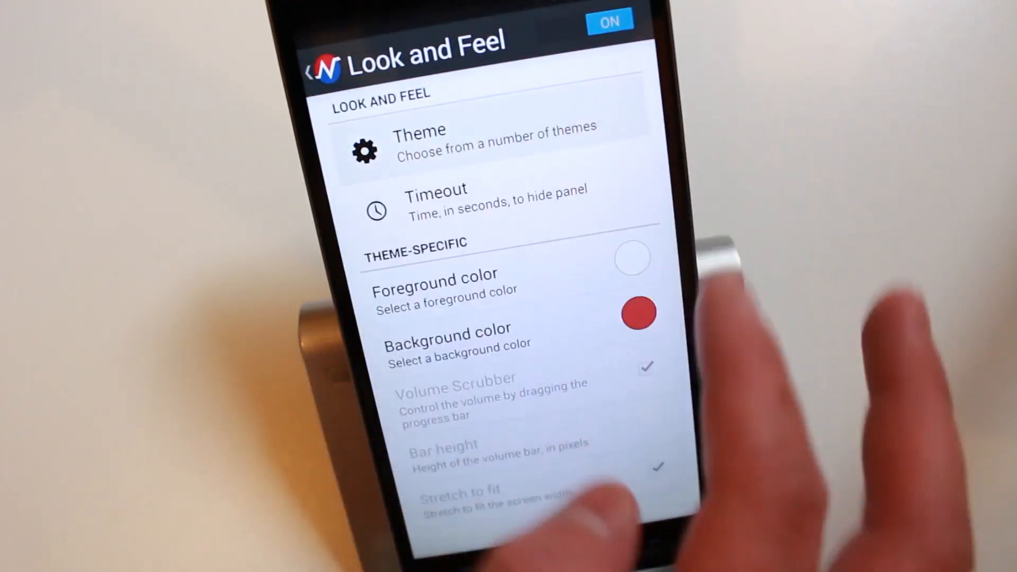
Step: Open the Theme picker showing Status Bar, Windows Phone and Heads Up styles
left_click(419, 139)
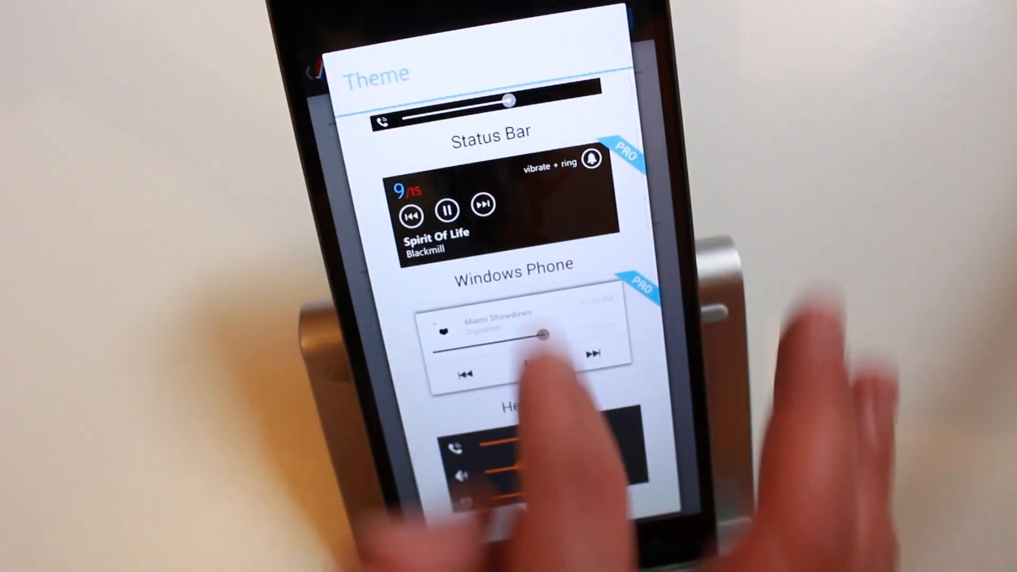